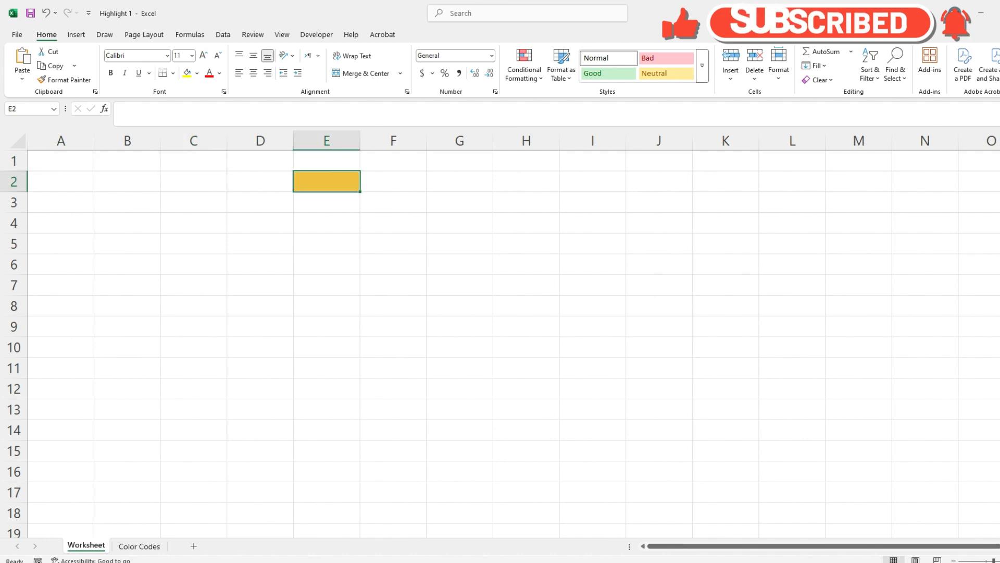
# Step: Bring up the VBA editor (Alt+F11) for the new workbook's Sheet1 code module
pyautogui.click(193, 222)
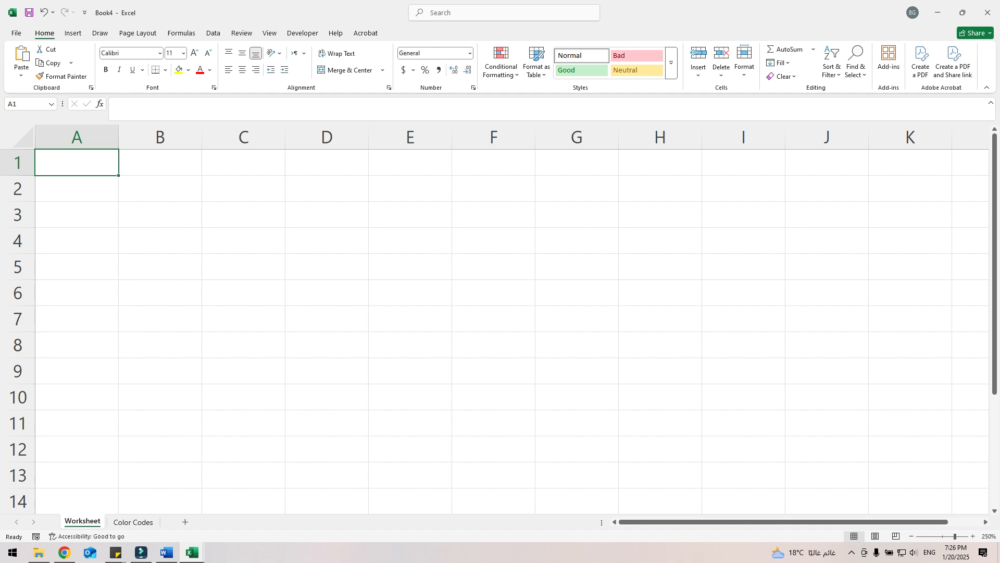
pyautogui.press('Alt+F11')
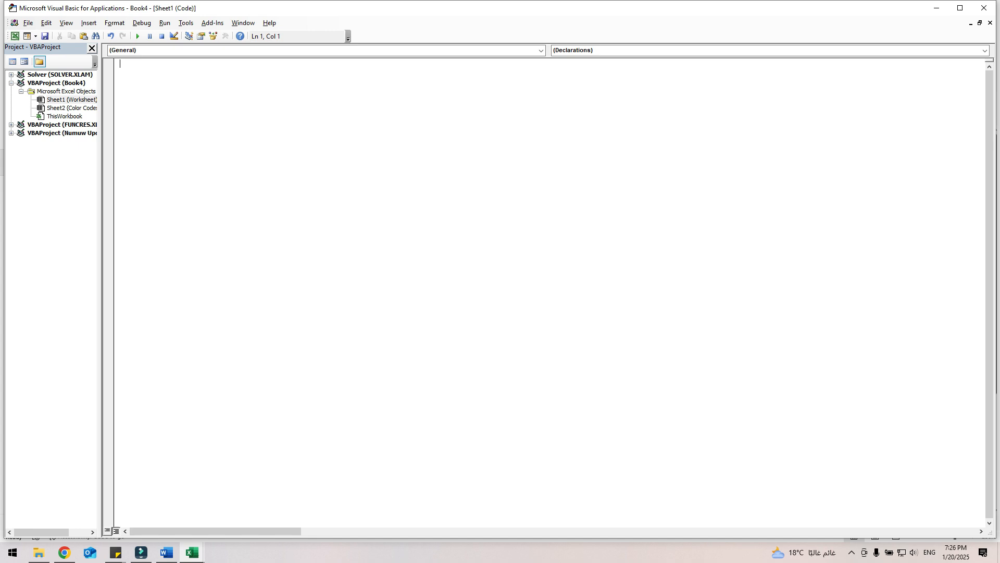
# Step: Write a Worksheet_SelectionChange macro that clears fills and colours Target.Interior RGB(240, 192, 64)
pyautogui.write('Private Sub Worksheet_SelectionChange(ByVal Target As Range)')
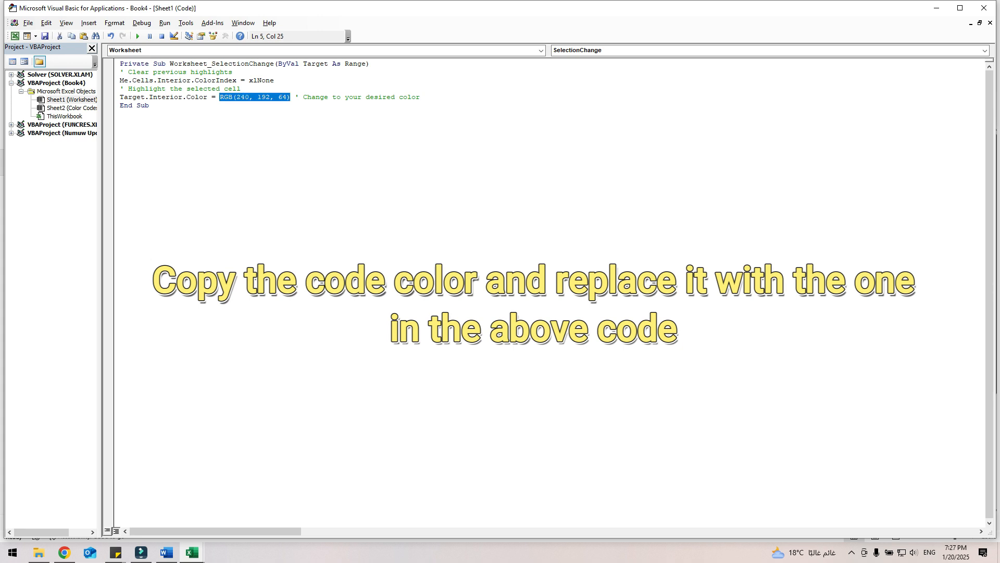
pyautogui.click(121, 121)
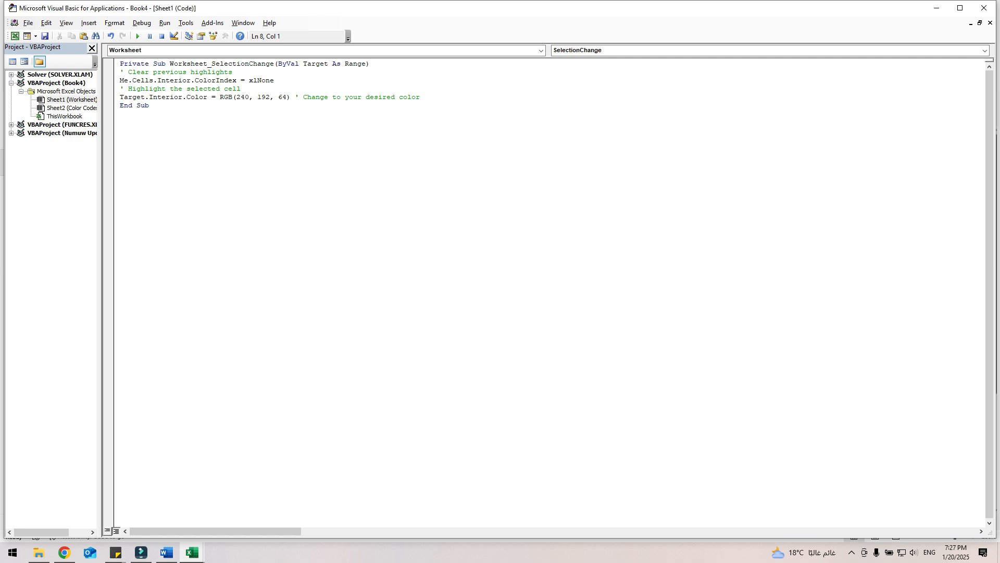
# Step: Return to the workbook and save it in Documents as 'Highlight 2'
pyautogui.click(121, 122)
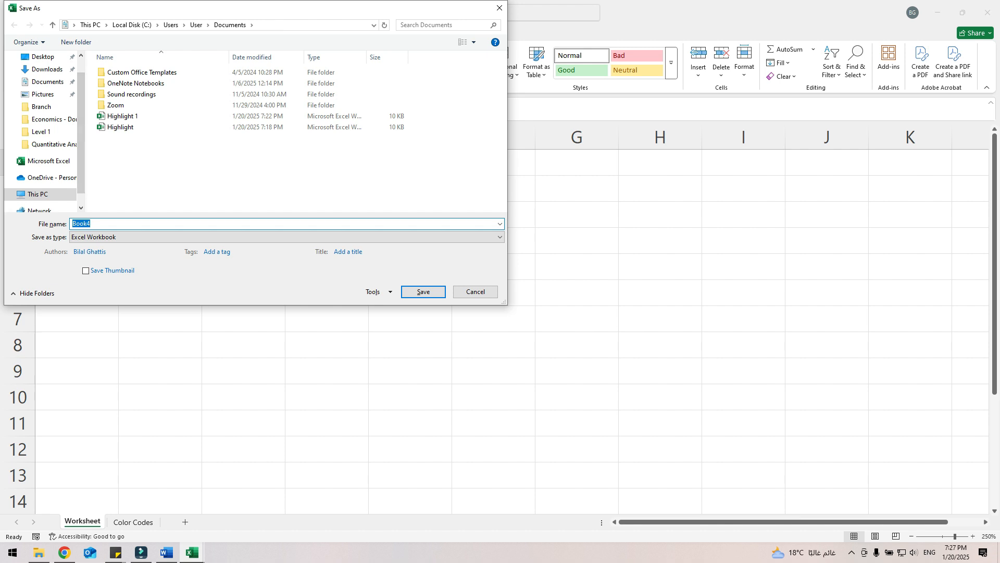
pyautogui.write('Highl')
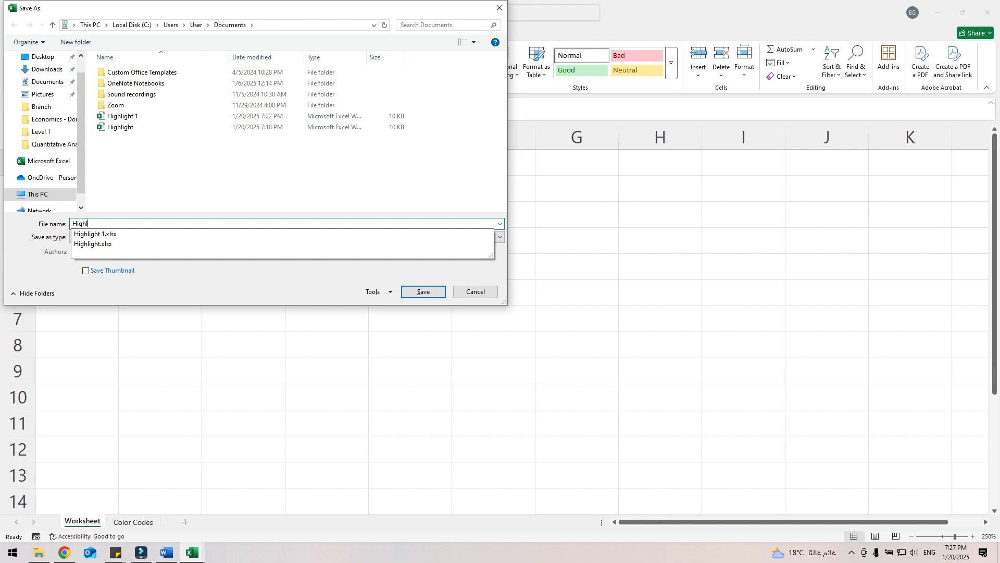
pyautogui.click(422, 291)
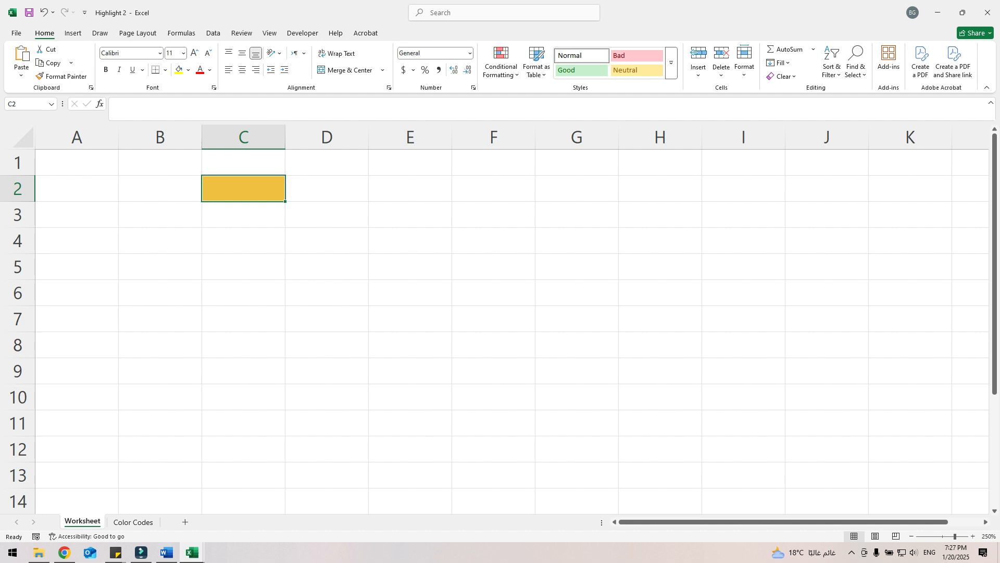
# Step: Select cell D3 so the gold highlight moves there from C2
pyautogui.click(326, 214)
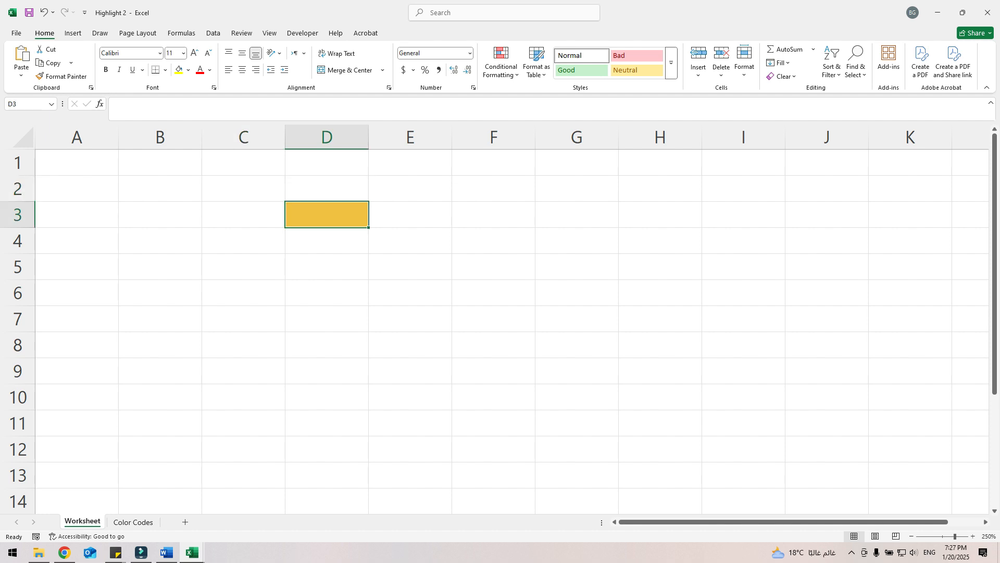